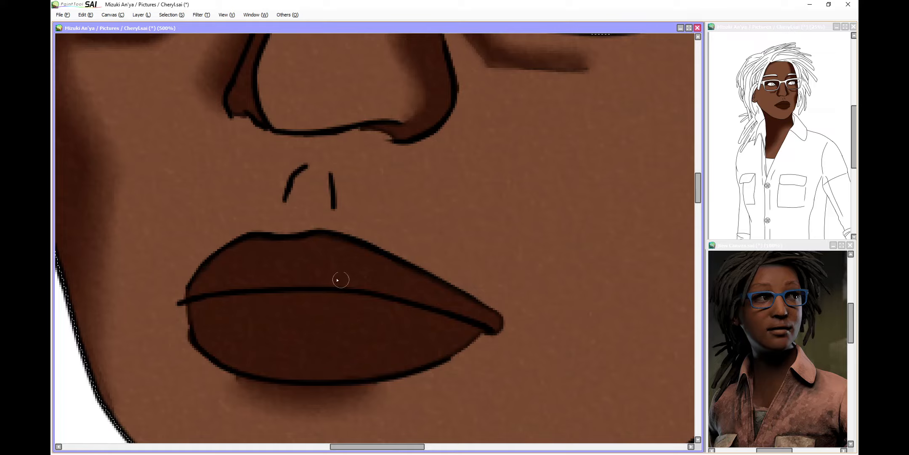
Step: Brush lighter shading across the upper lip and extend its right corner downward
left_click_drag(341, 278, 482, 292)
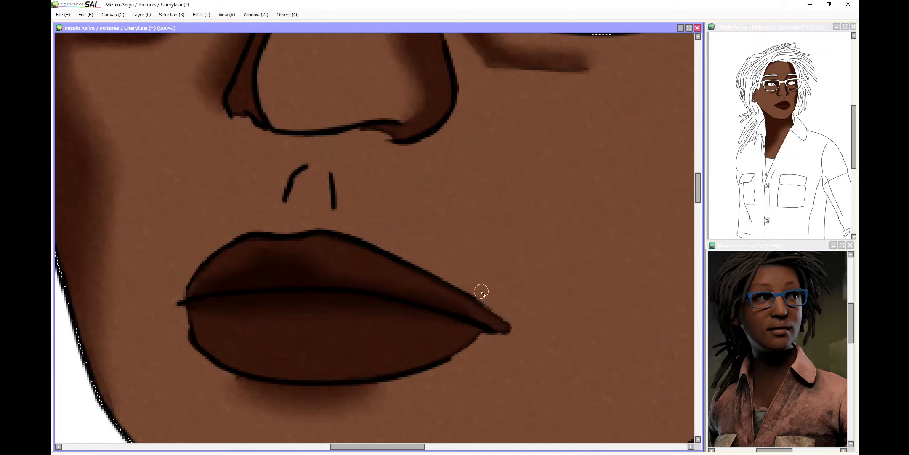
left_click_drag(481, 291, 510, 327)
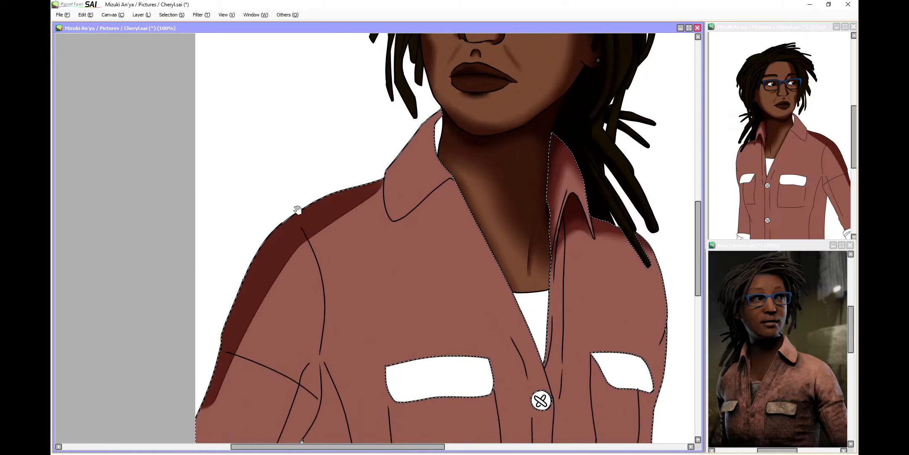
Step: Scroll the canvas down toward the shirt's shoulder and sleeve fold
scroll("down", 3)
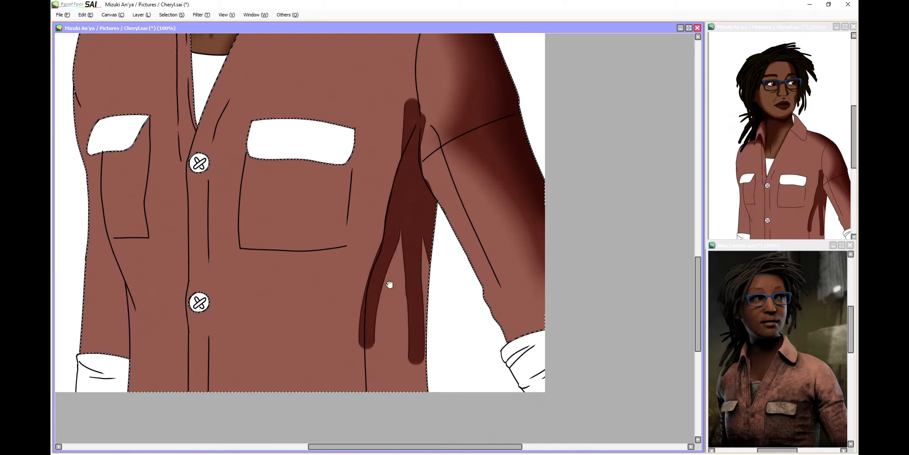